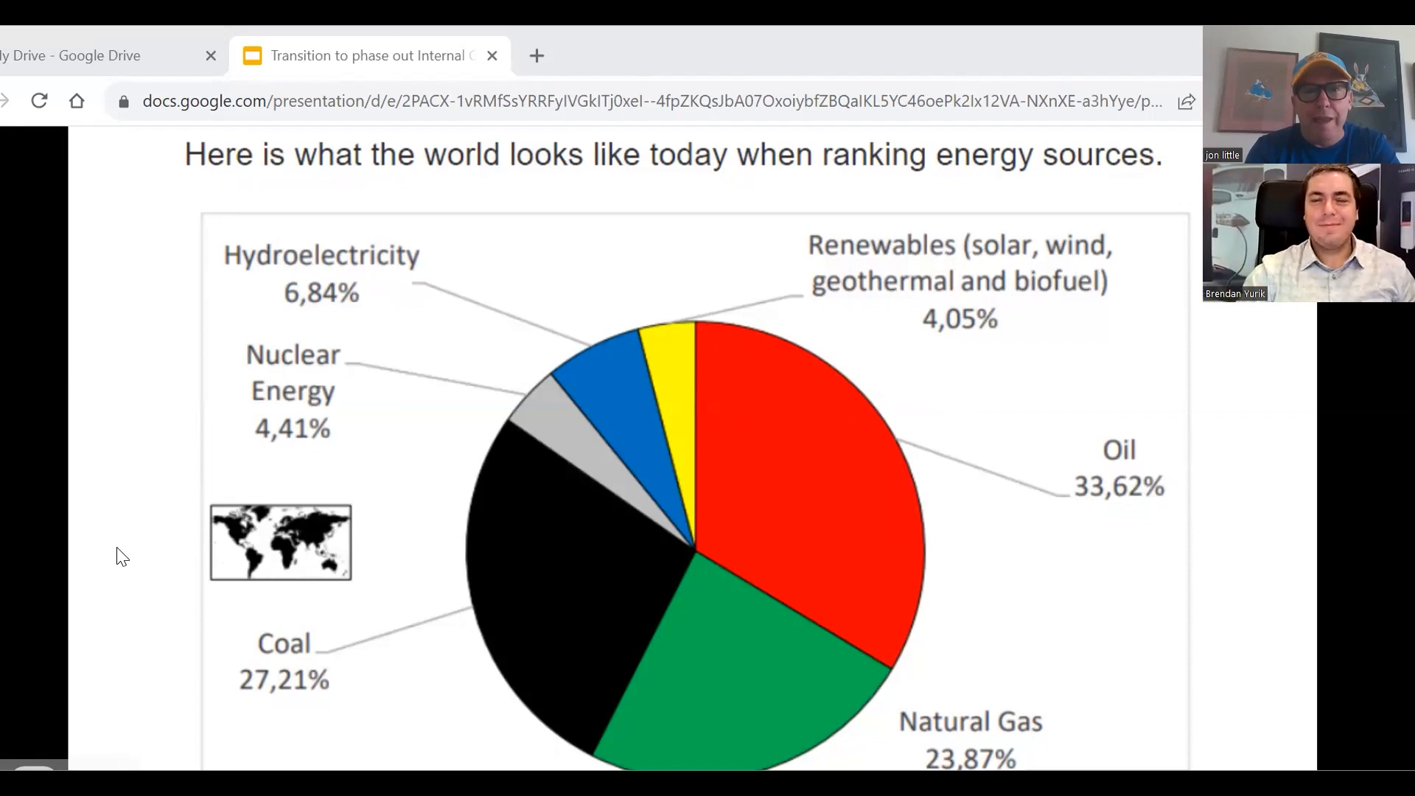
Advance from the energy-source pie chart to the metal quantities table slide
key("Right")
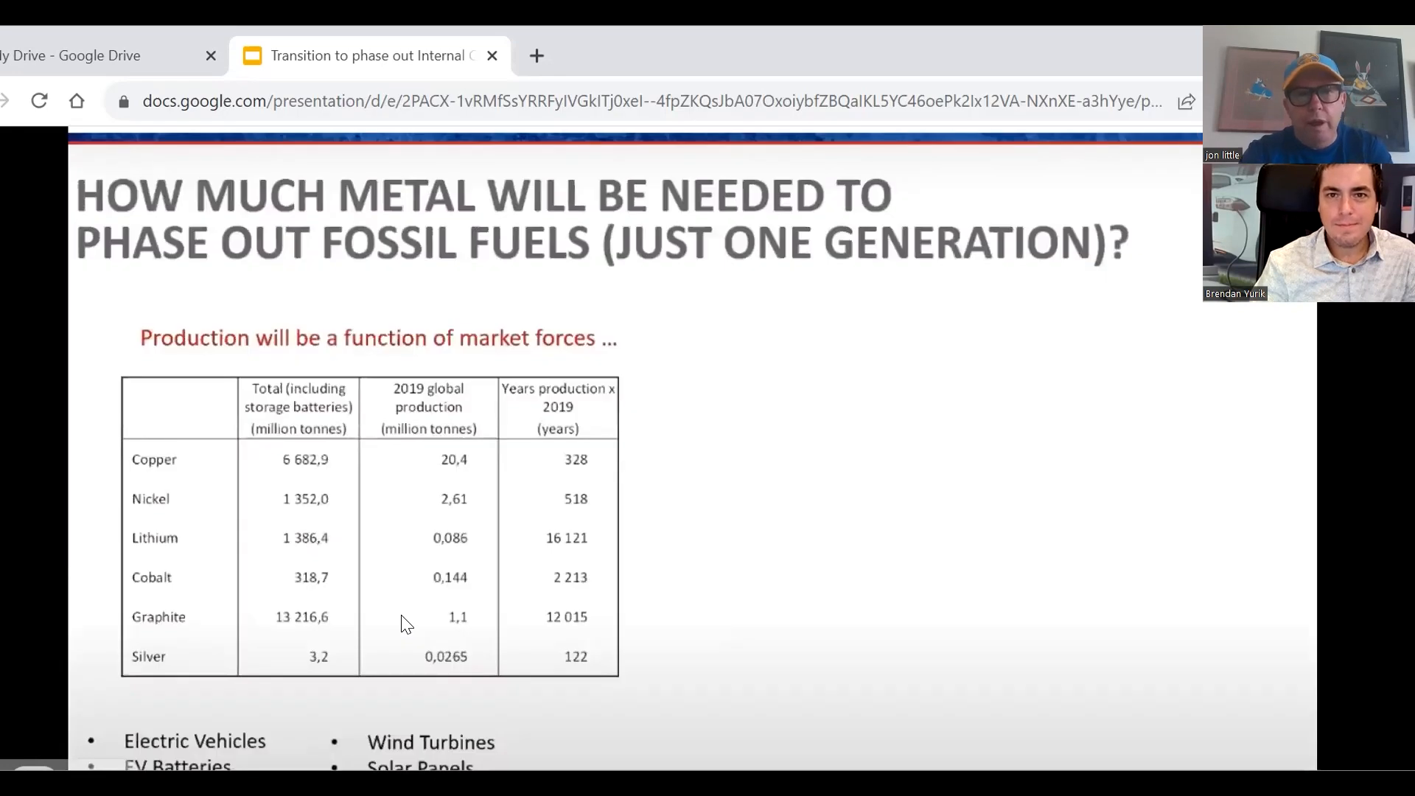
mouse_move(659, 515)
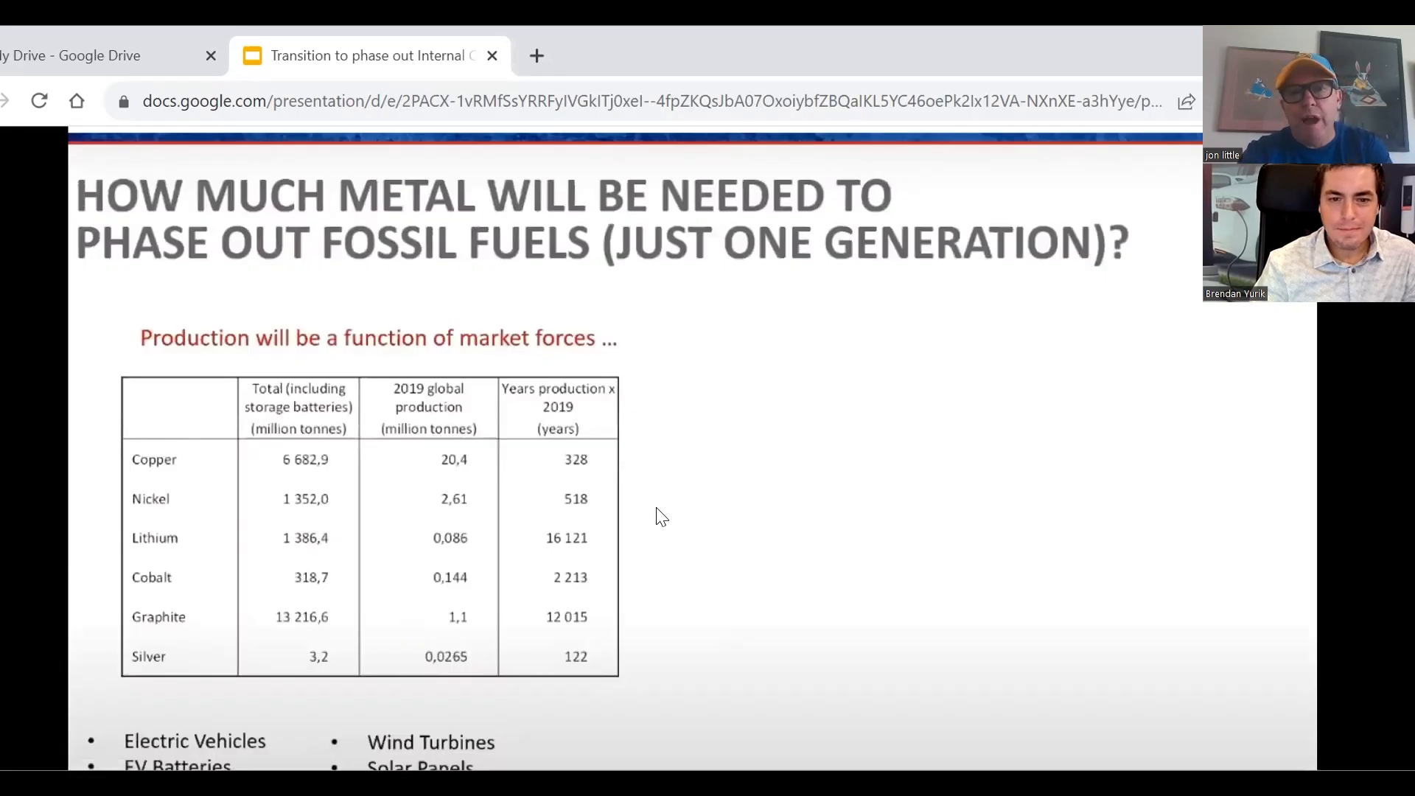
mouse_move(905, 84)
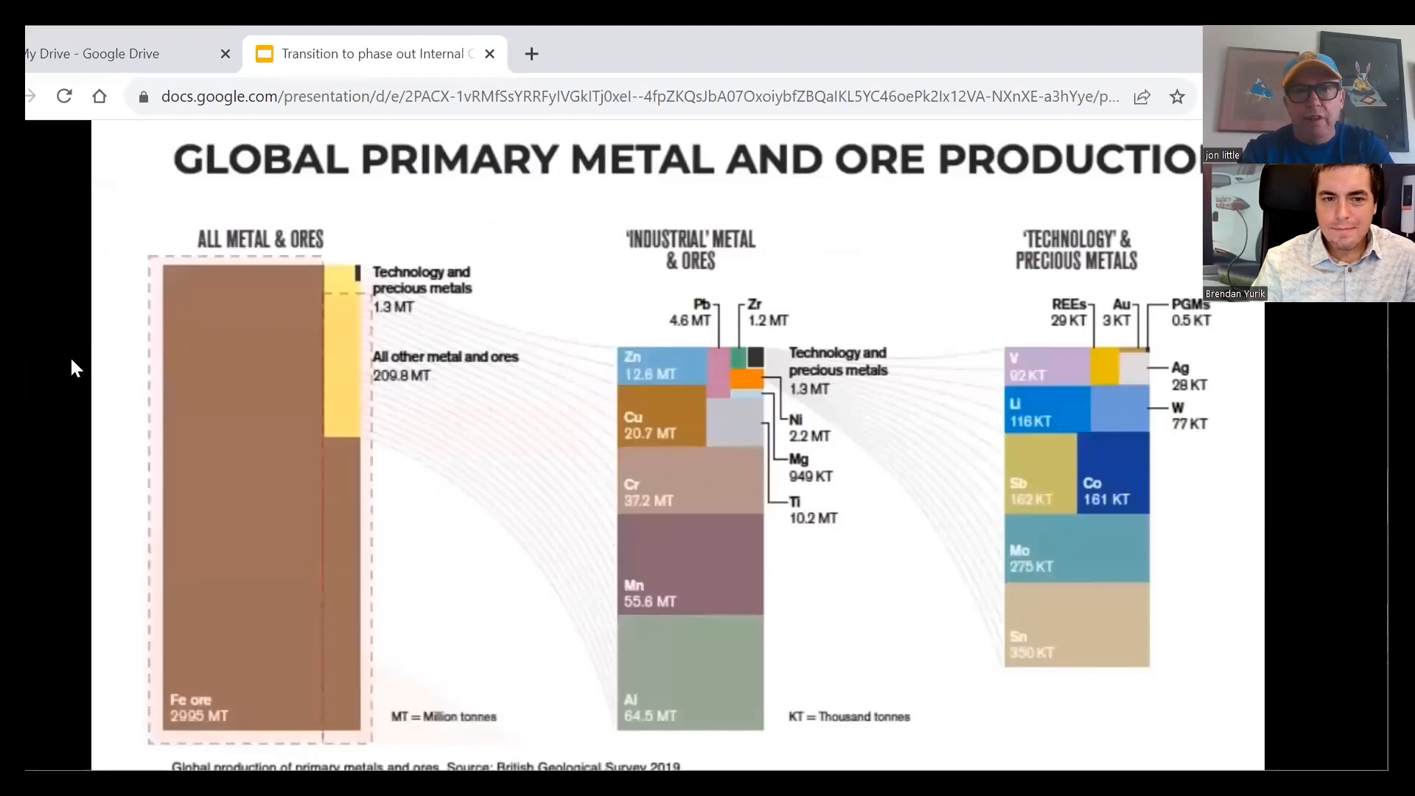
mouse_move(277, 285)
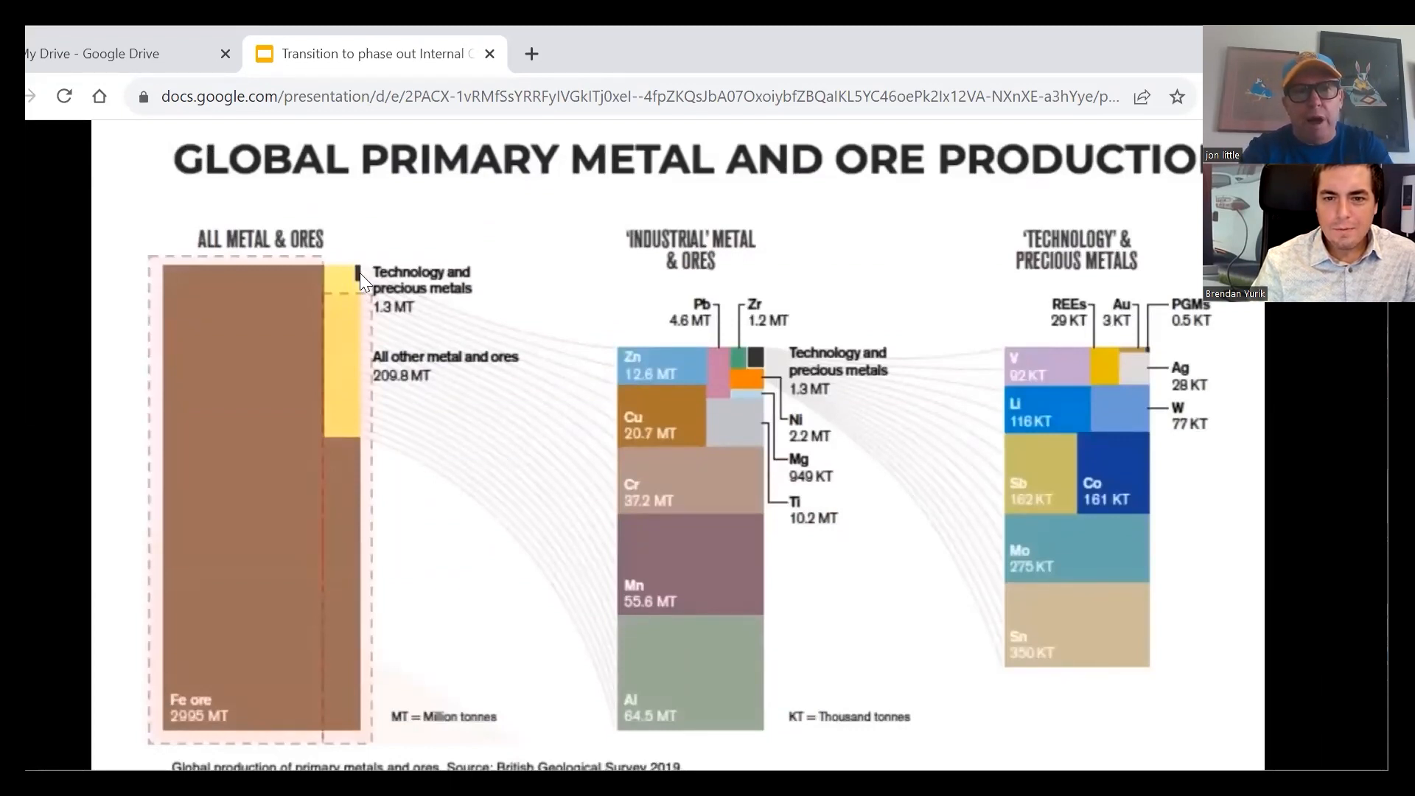
mouse_move(176, 731)
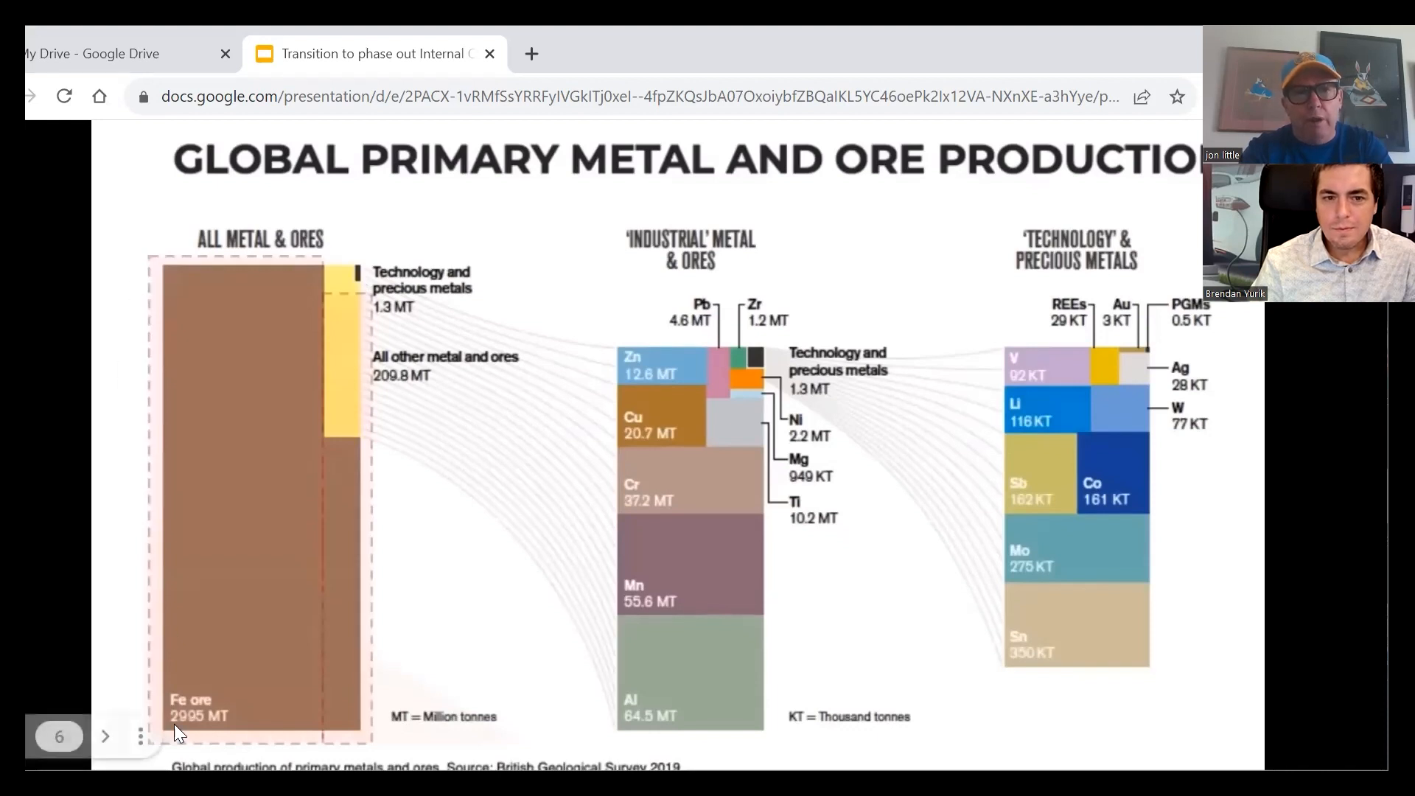